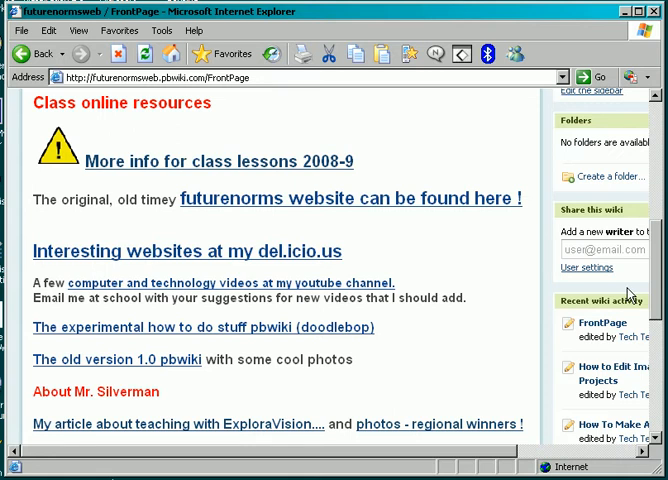
mouse_move(62, 179)
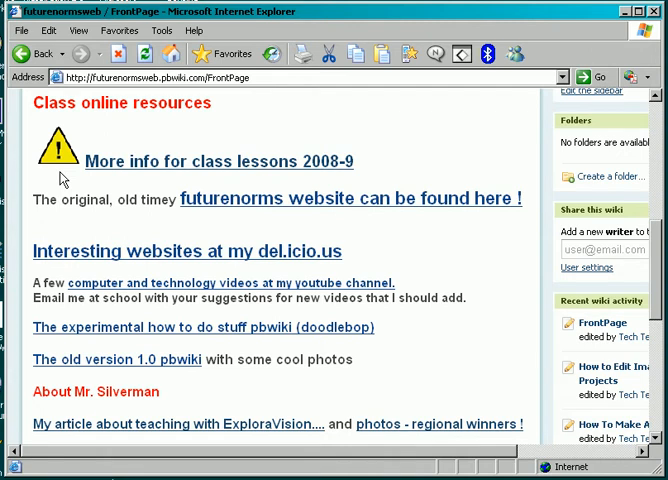
mouse_move(63, 153)
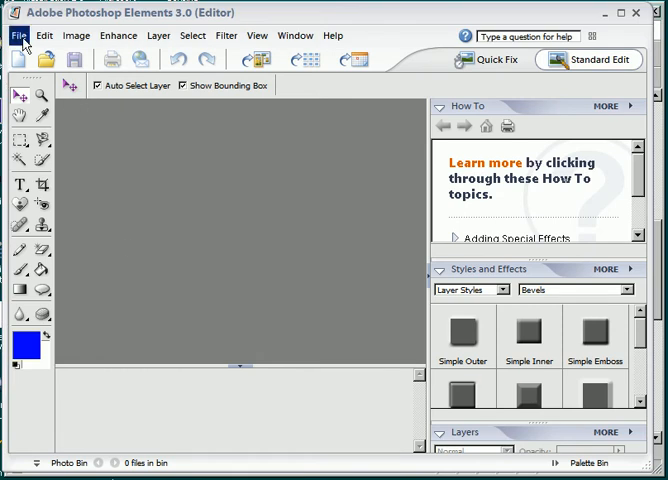
Make a new Untitled-1 image from the clipboard screenshot of the wiki page.
left_click(17, 35)
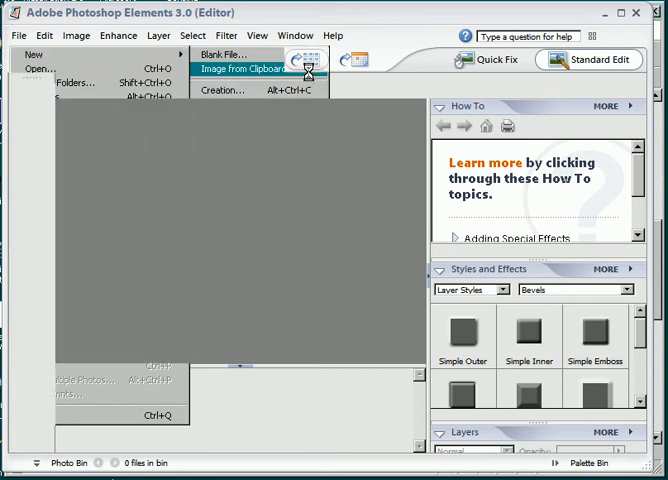
left_click(248, 68)
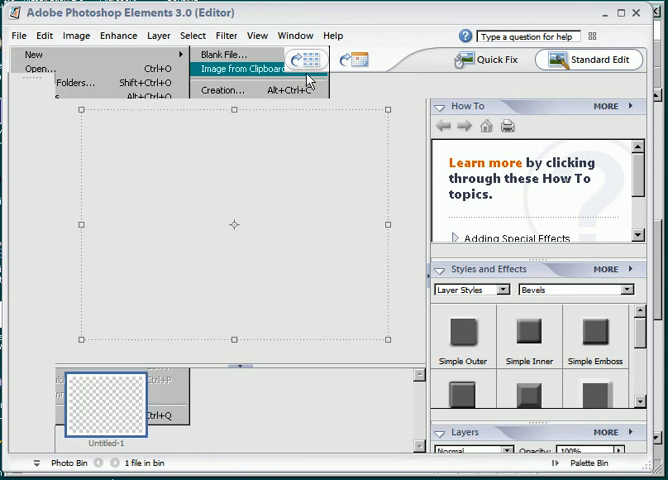
left_click(245, 69)
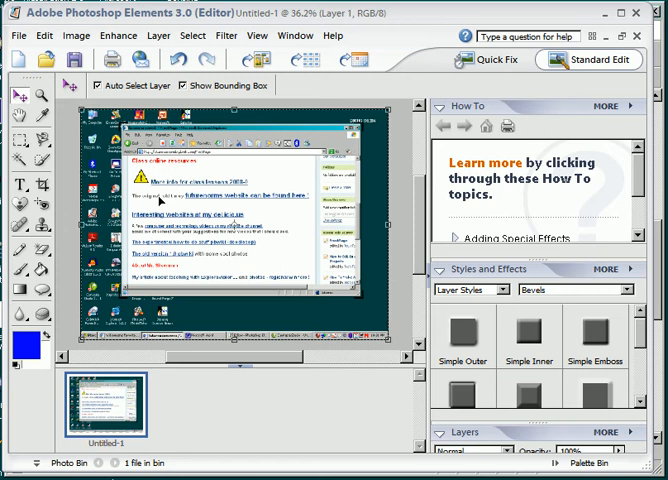
mouse_move(165, 200)
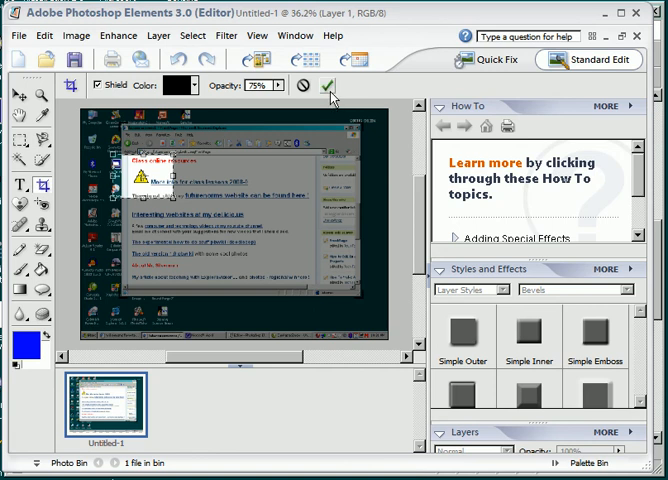
mouse_move(330, 88)
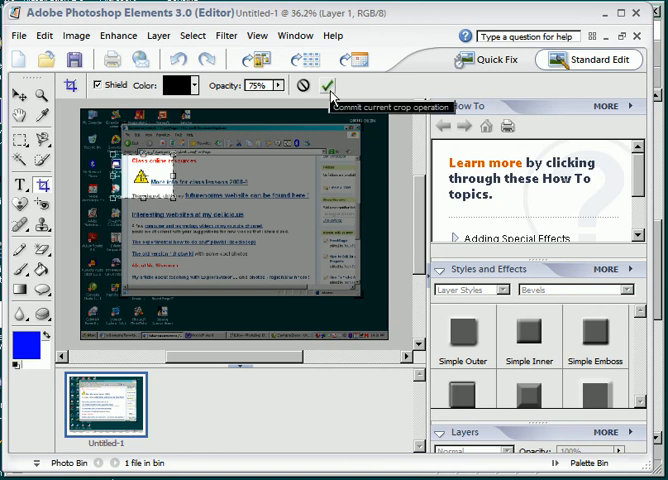
Commit the crop keeping the warning triangle and the heading above it.
left_click(328, 85)
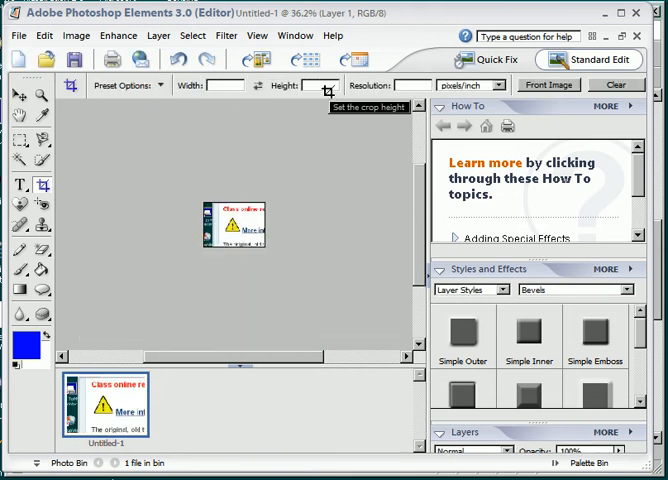
mouse_move(186, 156)
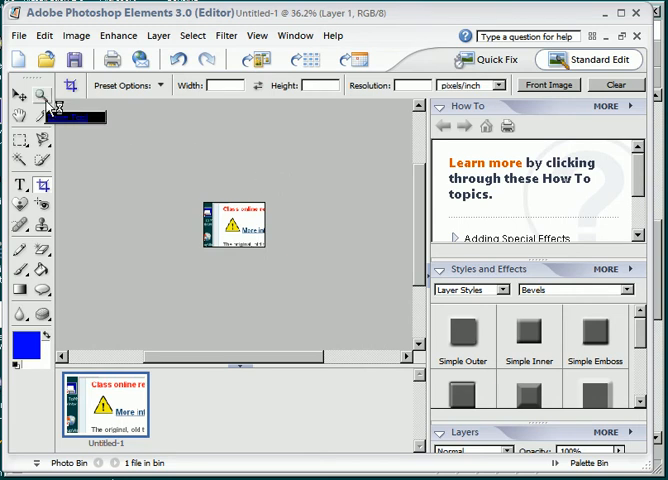
Zoom the cropped image in to 200% so the triangle is large.
left_click(45, 95)
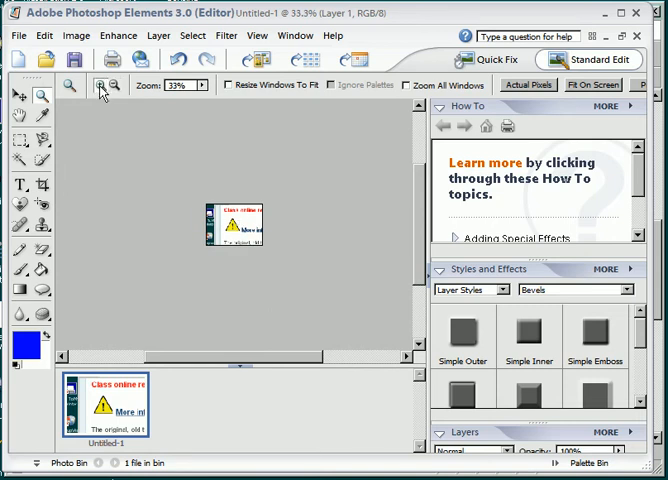
left_click(100, 84)
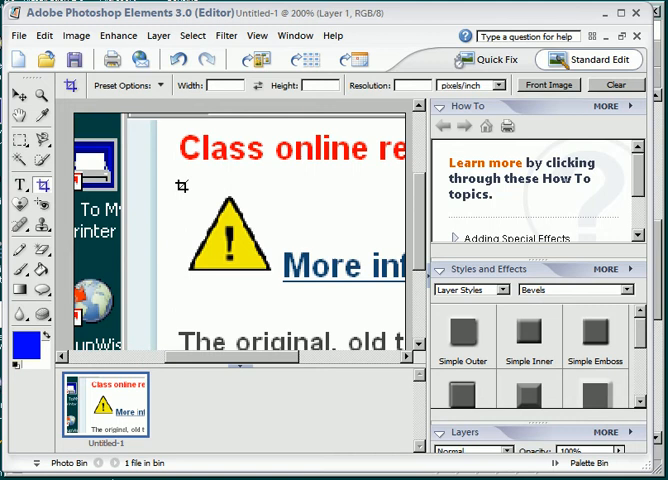
Crop tightly to just the yellow triangle, removing the heading text.
left_click_drag(182, 186, 258, 303)
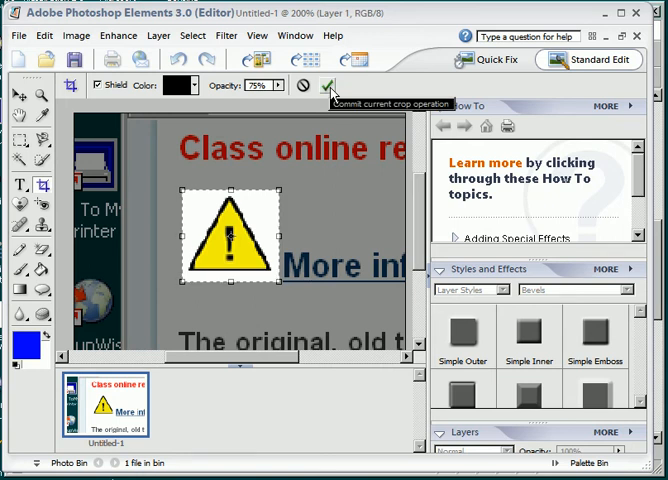
left_click(327, 85)
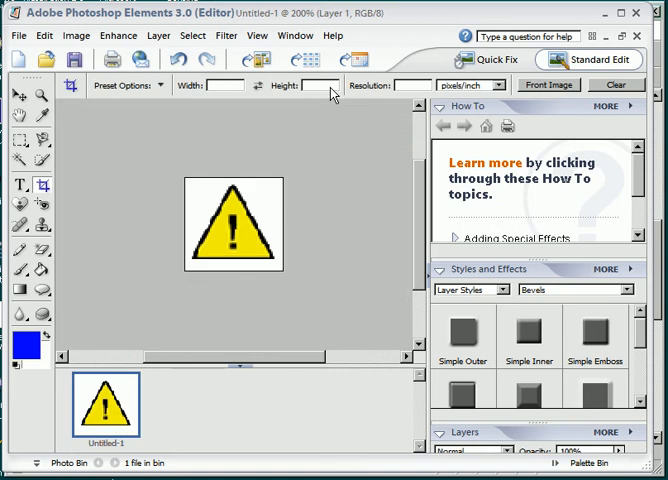
mouse_move(328, 85)
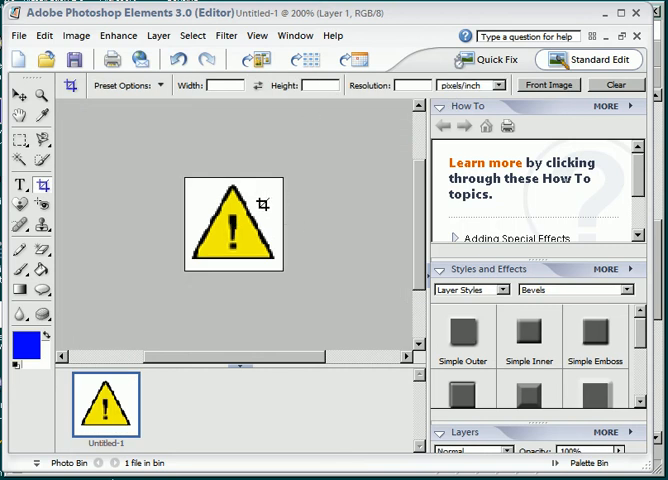
mouse_move(197, 186)
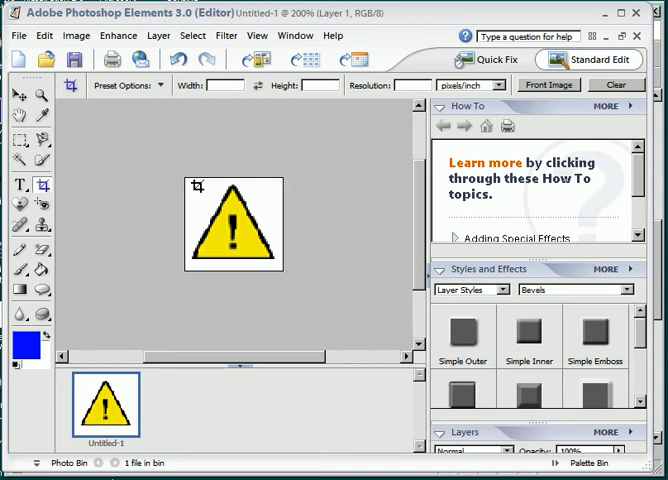
mouse_move(161, 225)
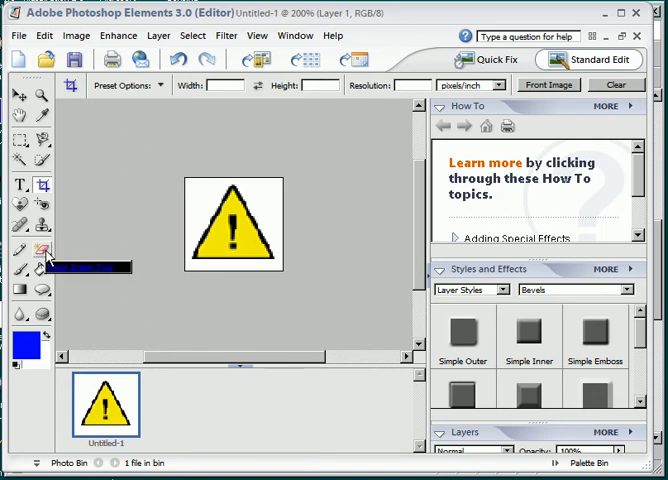
Select the Magic Eraser Tool to clear the white background areas.
left_click(43, 249)
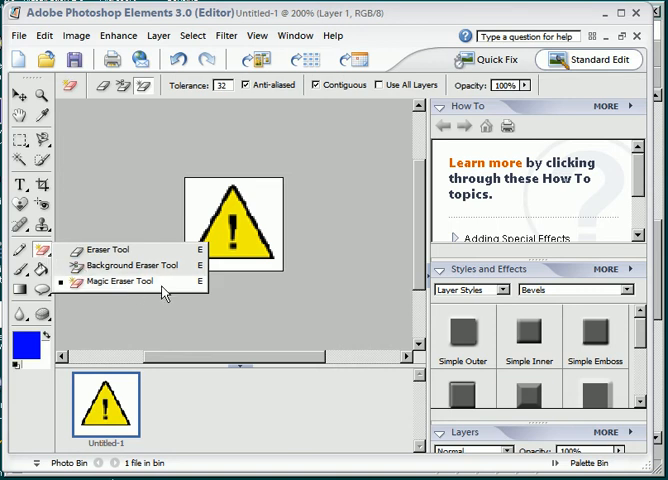
left_click(118, 280)
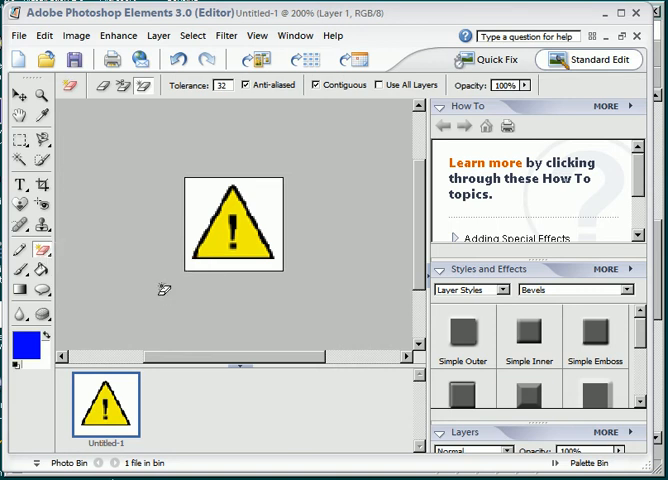
mouse_move(197, 194)
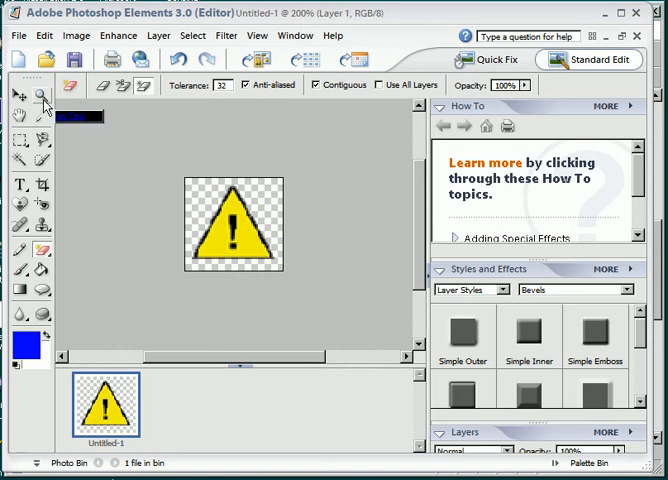
Zoom back out to view the transparent triangle at 100%.
left_click(43, 95)
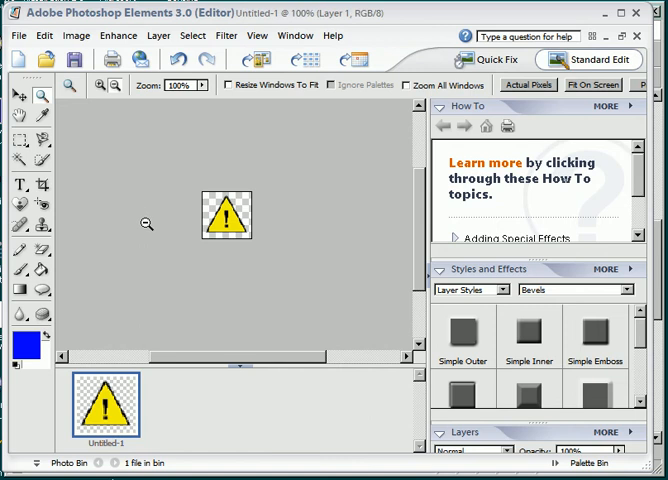
mouse_move(144, 221)
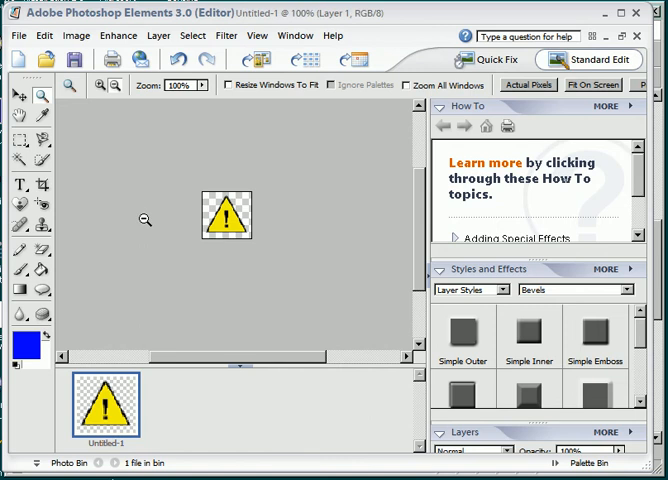
left_click(67, 37)
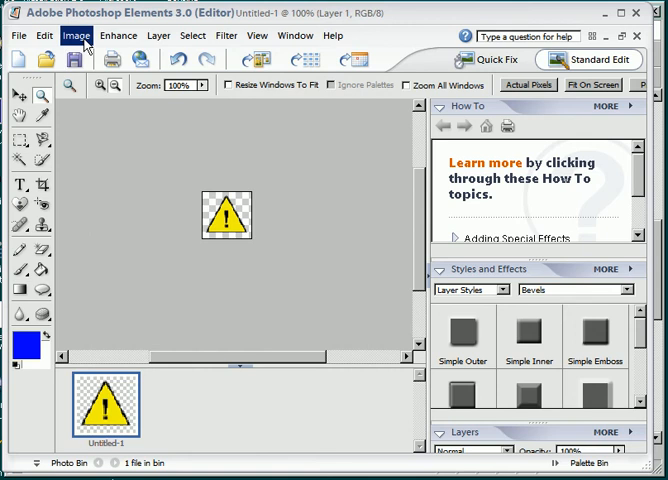
Resize the image to 200 percent width in Image Size and apply it.
left_click(76, 35)
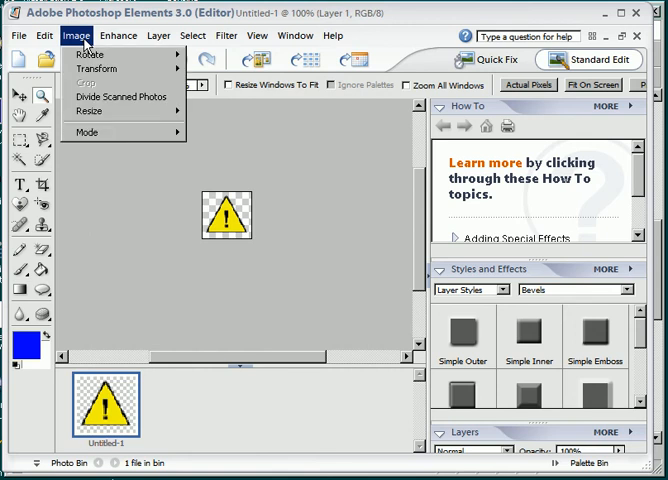
mouse_move(90, 111)
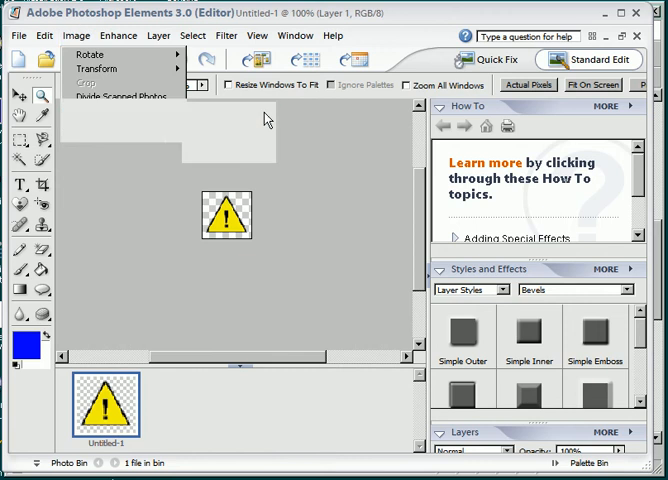
left_click(98, 35)
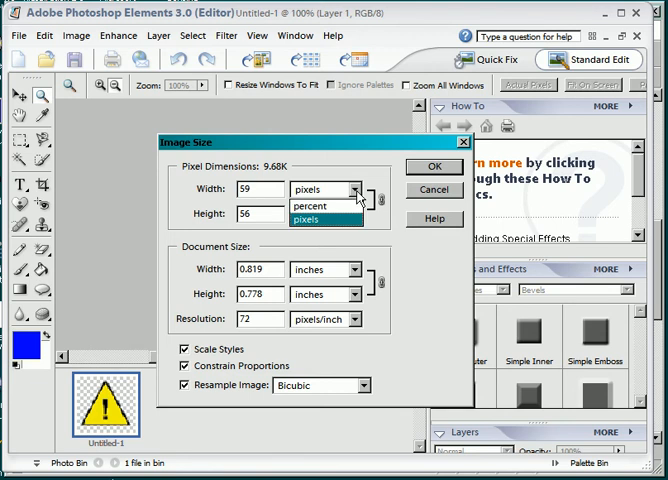
left_click(311, 205)
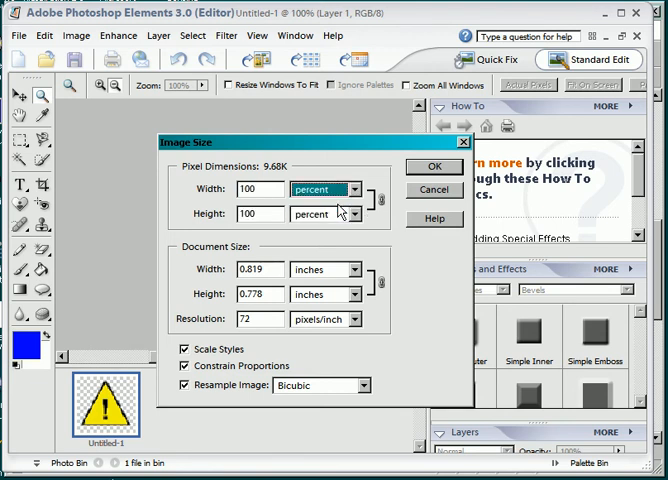
left_click(258, 189)
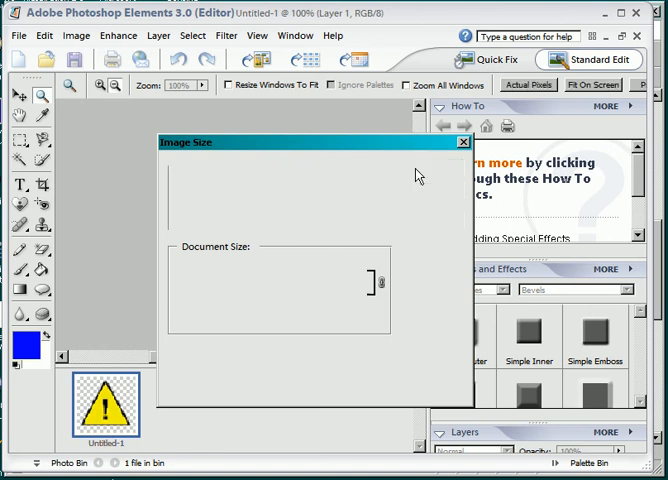
left_click(463, 141)
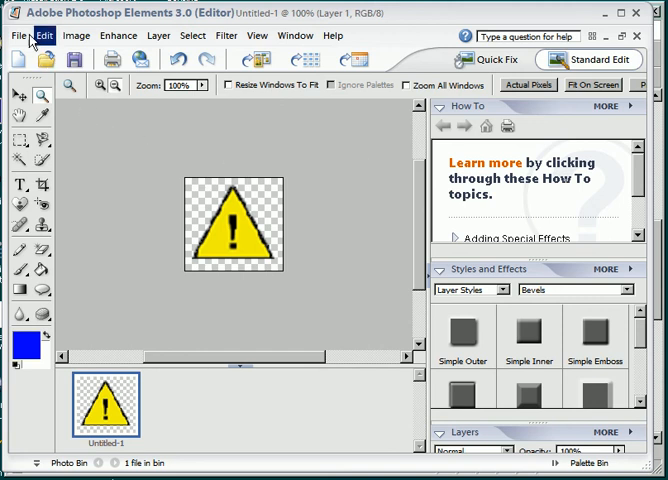
Start Save for Web with the triangle set as a transparent GIF.
left_click(14, 36)
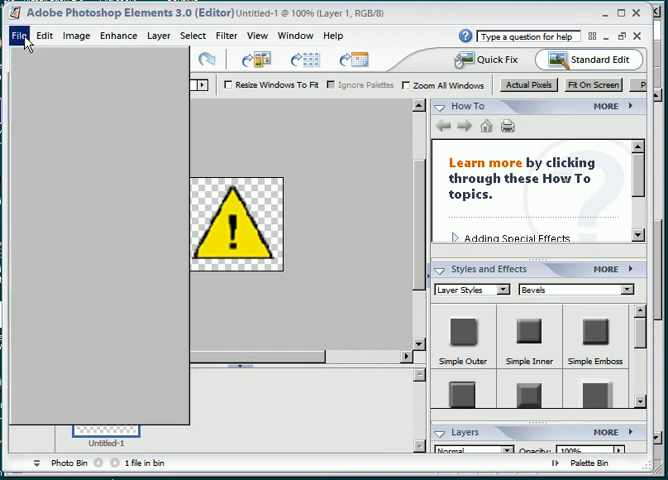
left_click(17, 36)
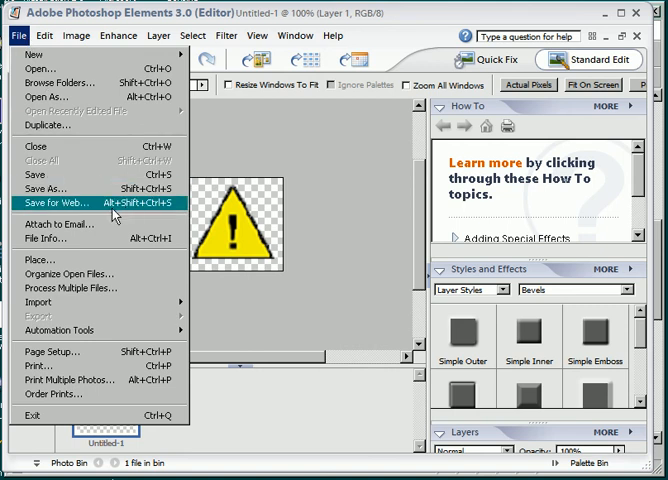
mouse_move(127, 210)
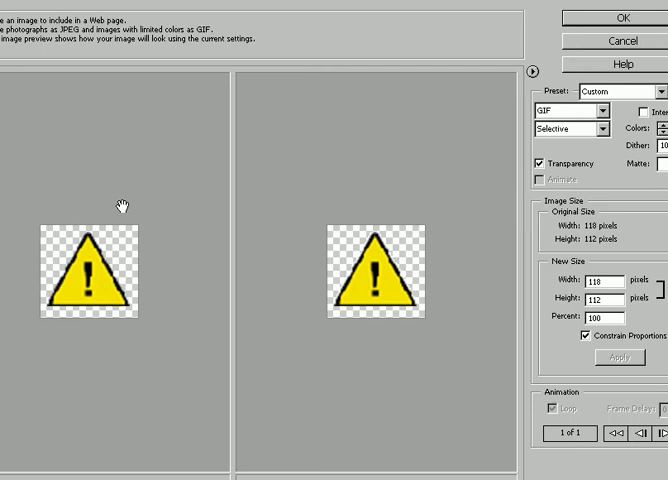
mouse_move(160, 280)
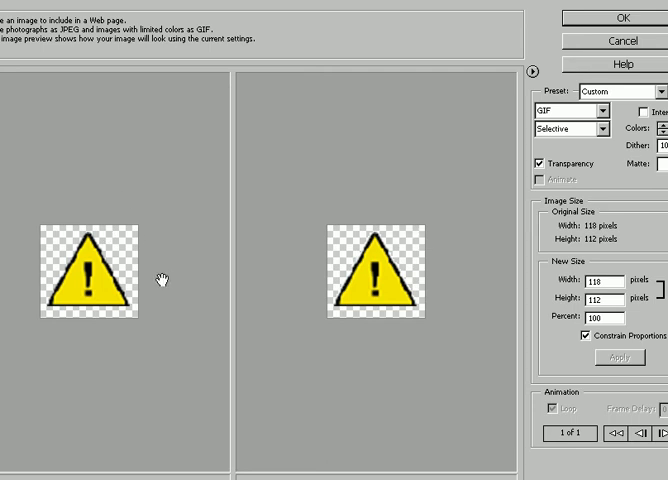
mouse_move(281, 303)
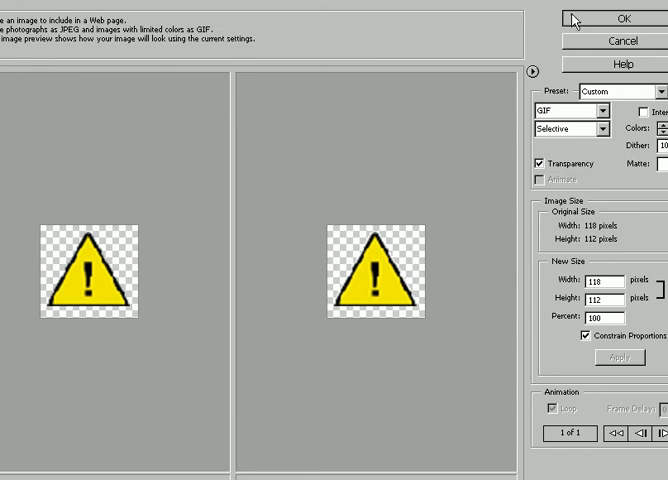
Save the GIF as big_triangle in the images folder.
left_click(621, 18)
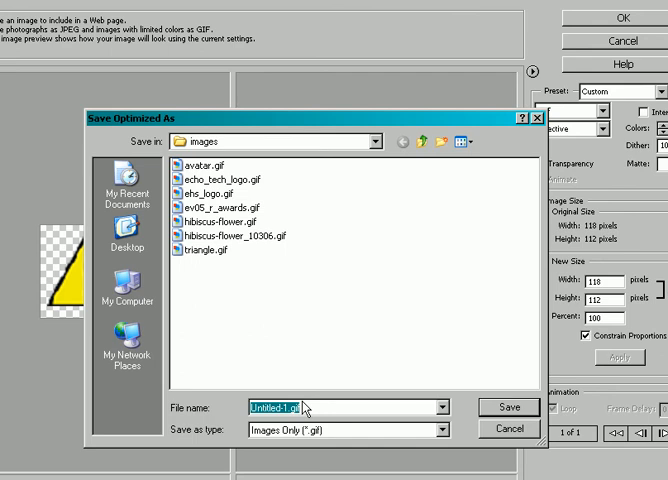
type("big")
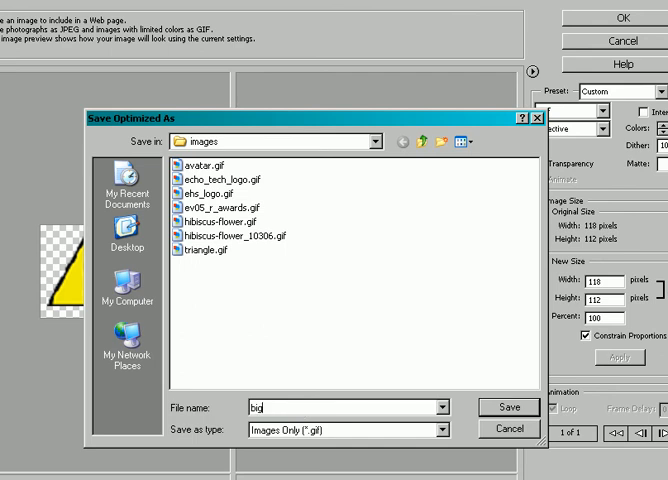
type("_triangle")
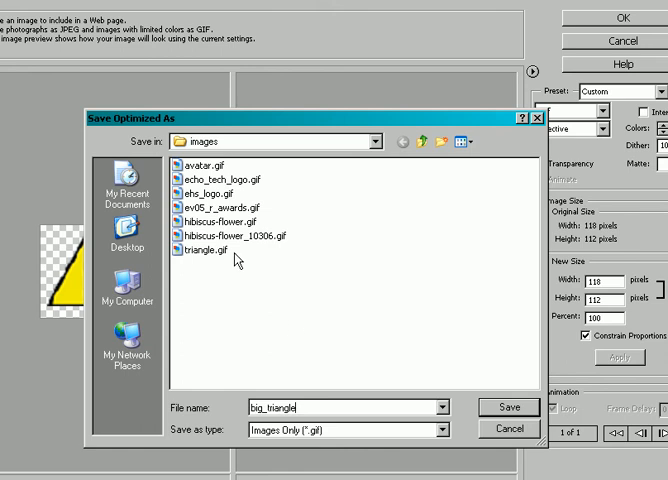
mouse_move(256, 148)
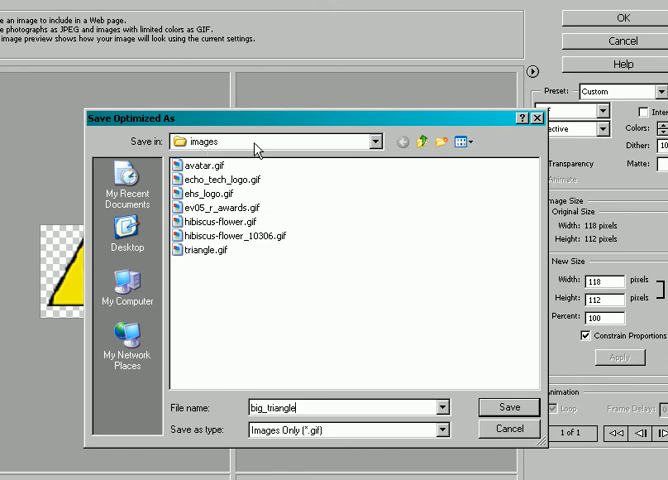
left_click(375, 142)
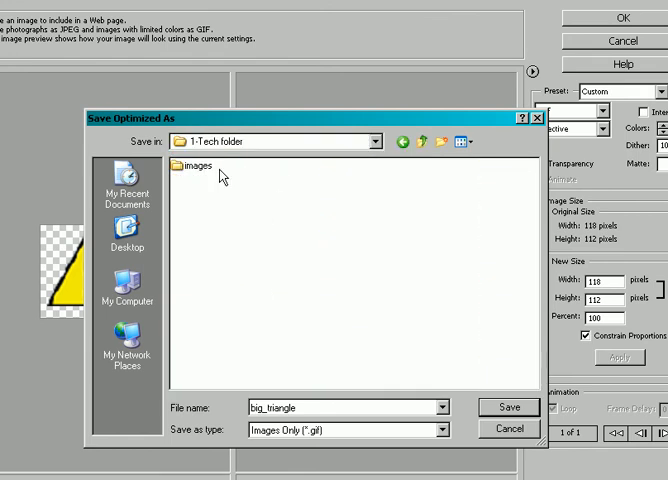
double_click(187, 171)
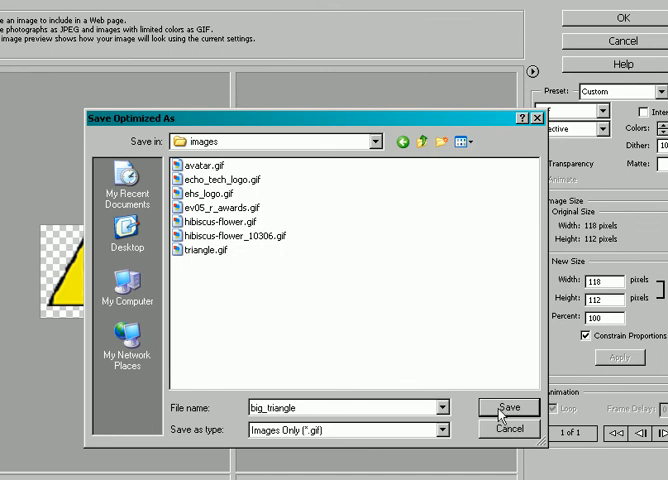
left_click(509, 409)
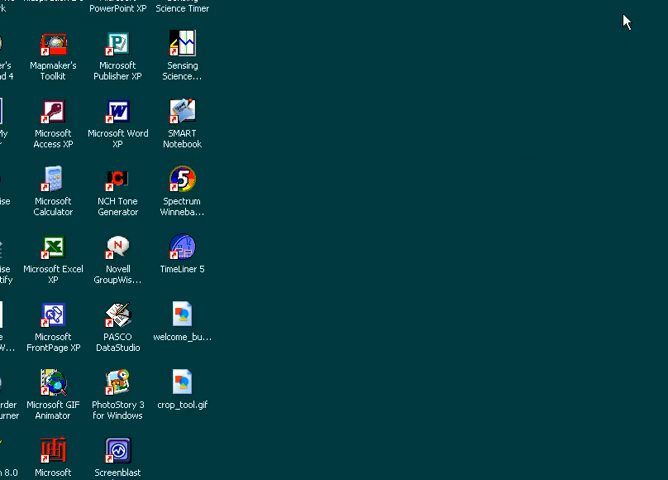
Launch Word and create a new blank document, ready to insert a picture.
double_click(117, 113)
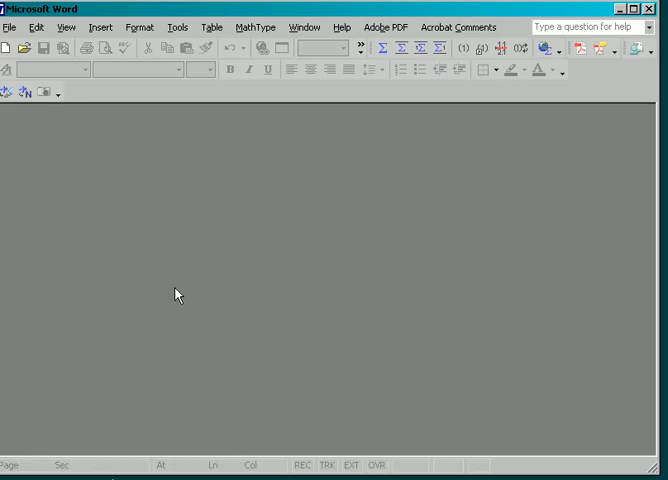
left_click(13, 28)
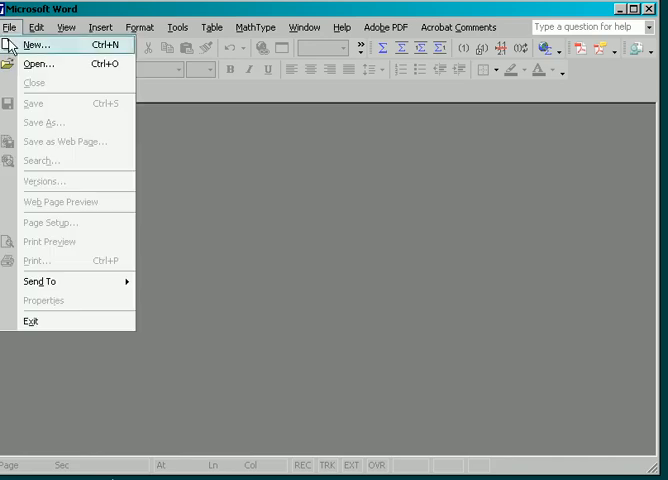
left_click(32, 44)
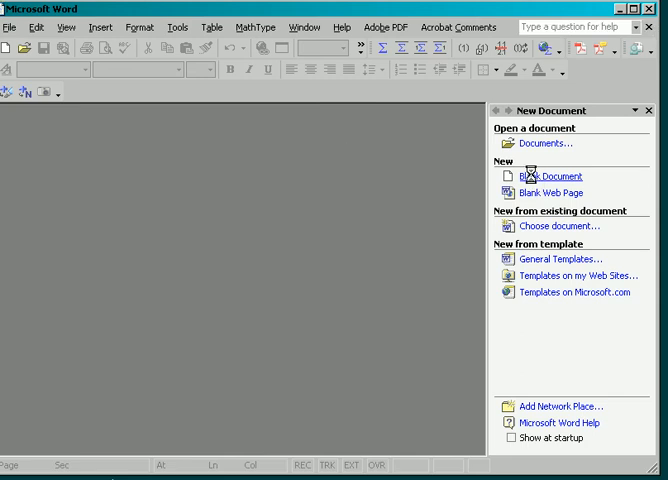
left_click(539, 176)
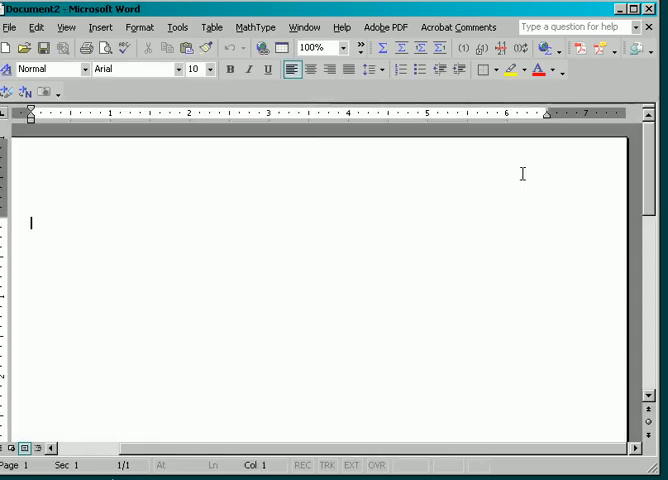
left_click(107, 28)
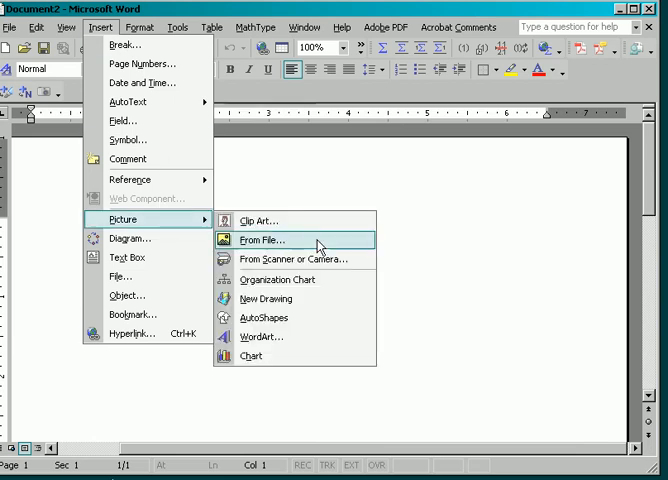
Place big_triangle.gif into the Word document as an inserted picture.
left_click(262, 240)
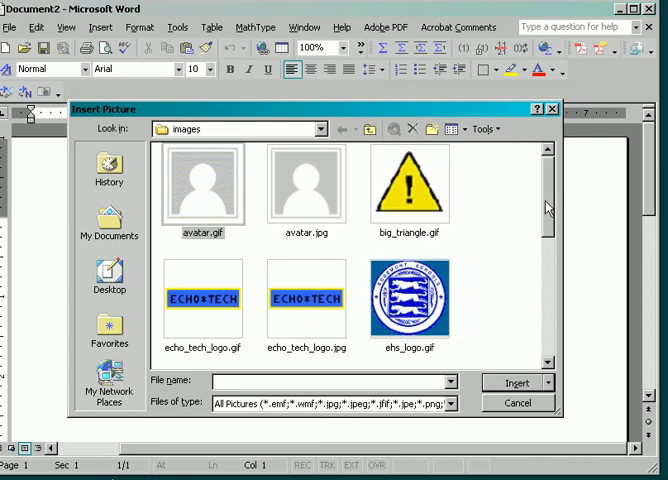
left_click(410, 185)
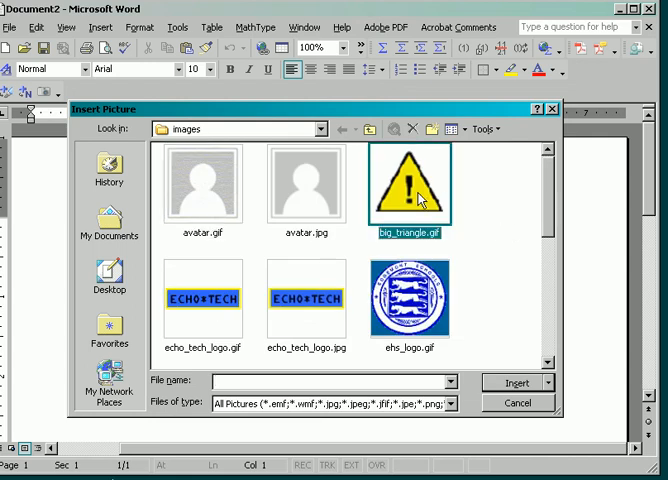
left_click(509, 383)
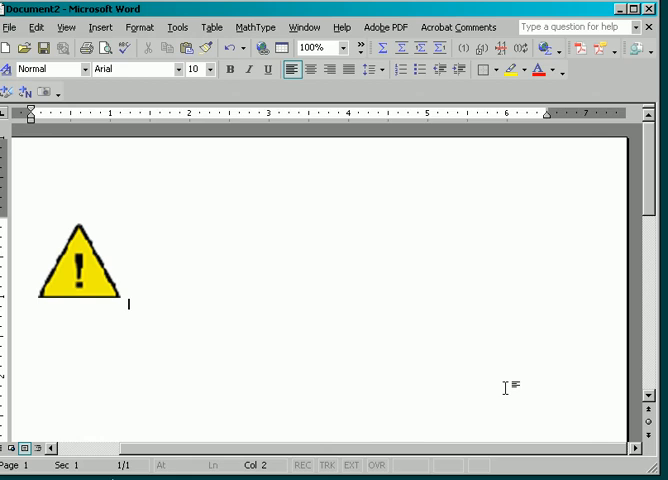